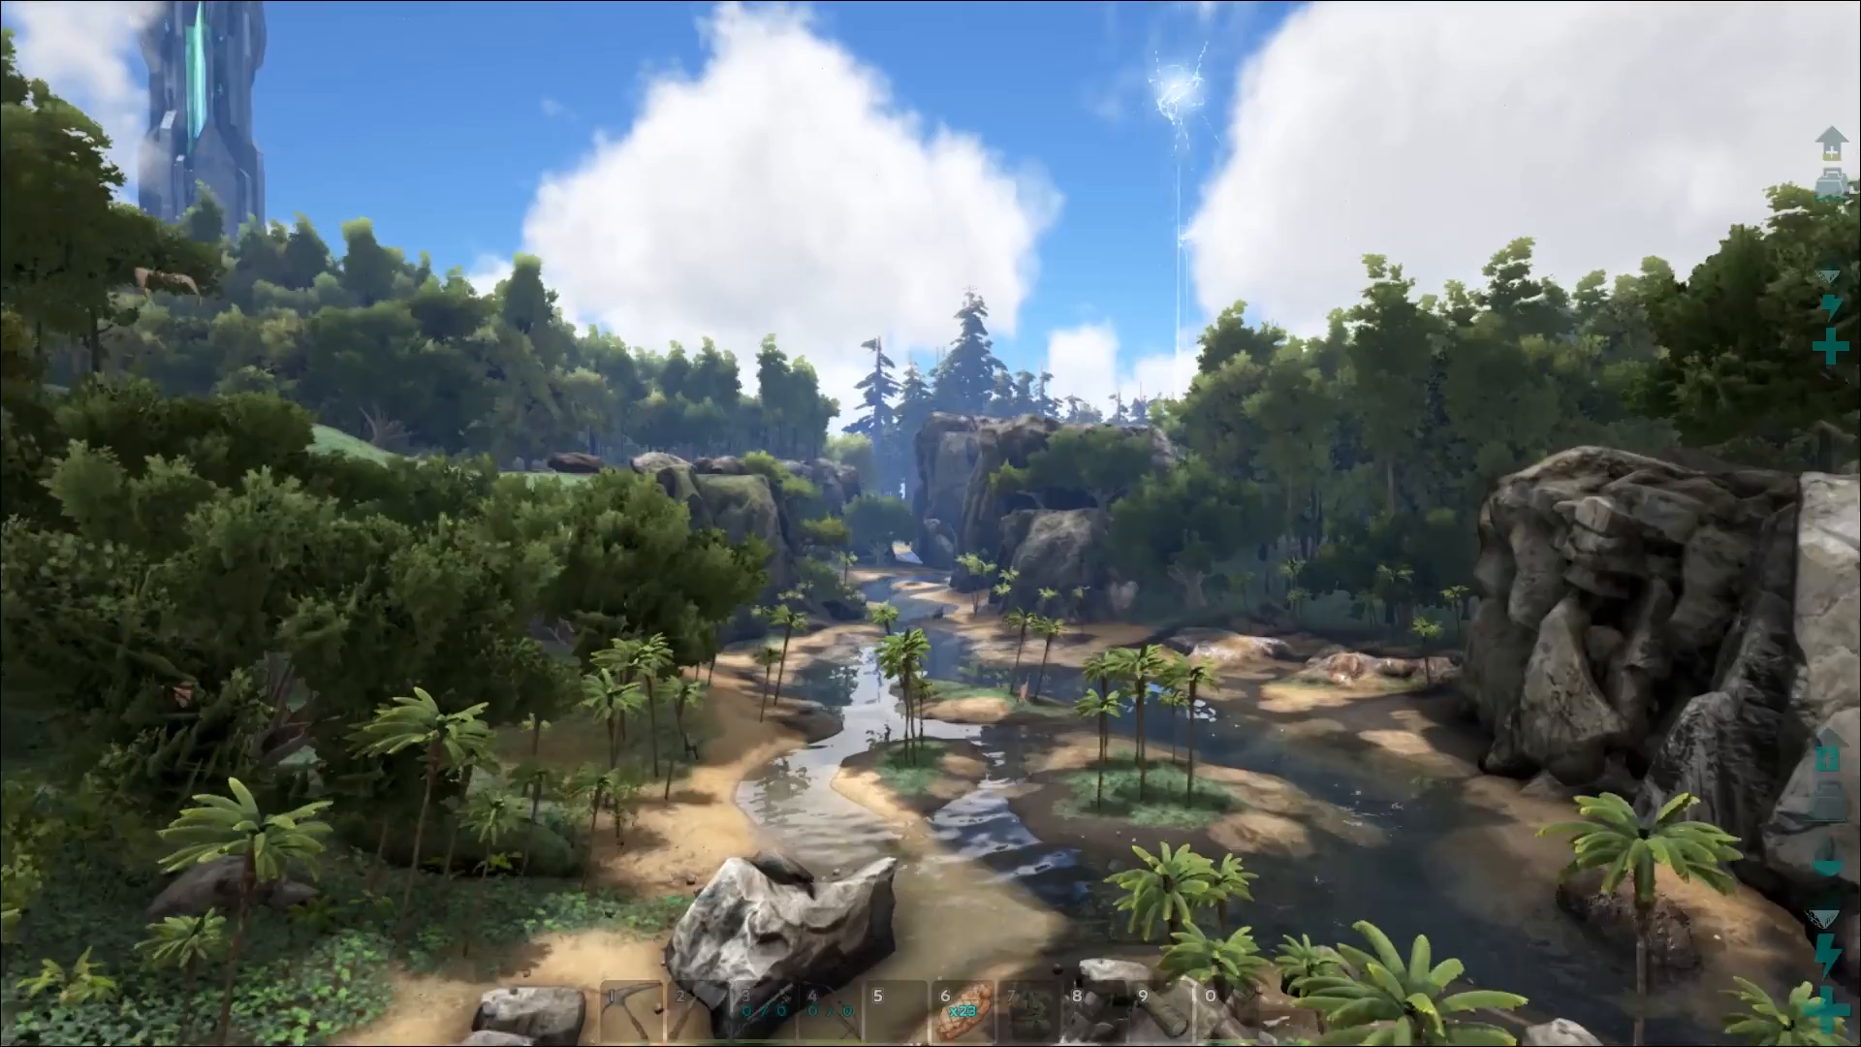
{"action": "mouse_move", "coordinate": [931, 523]}
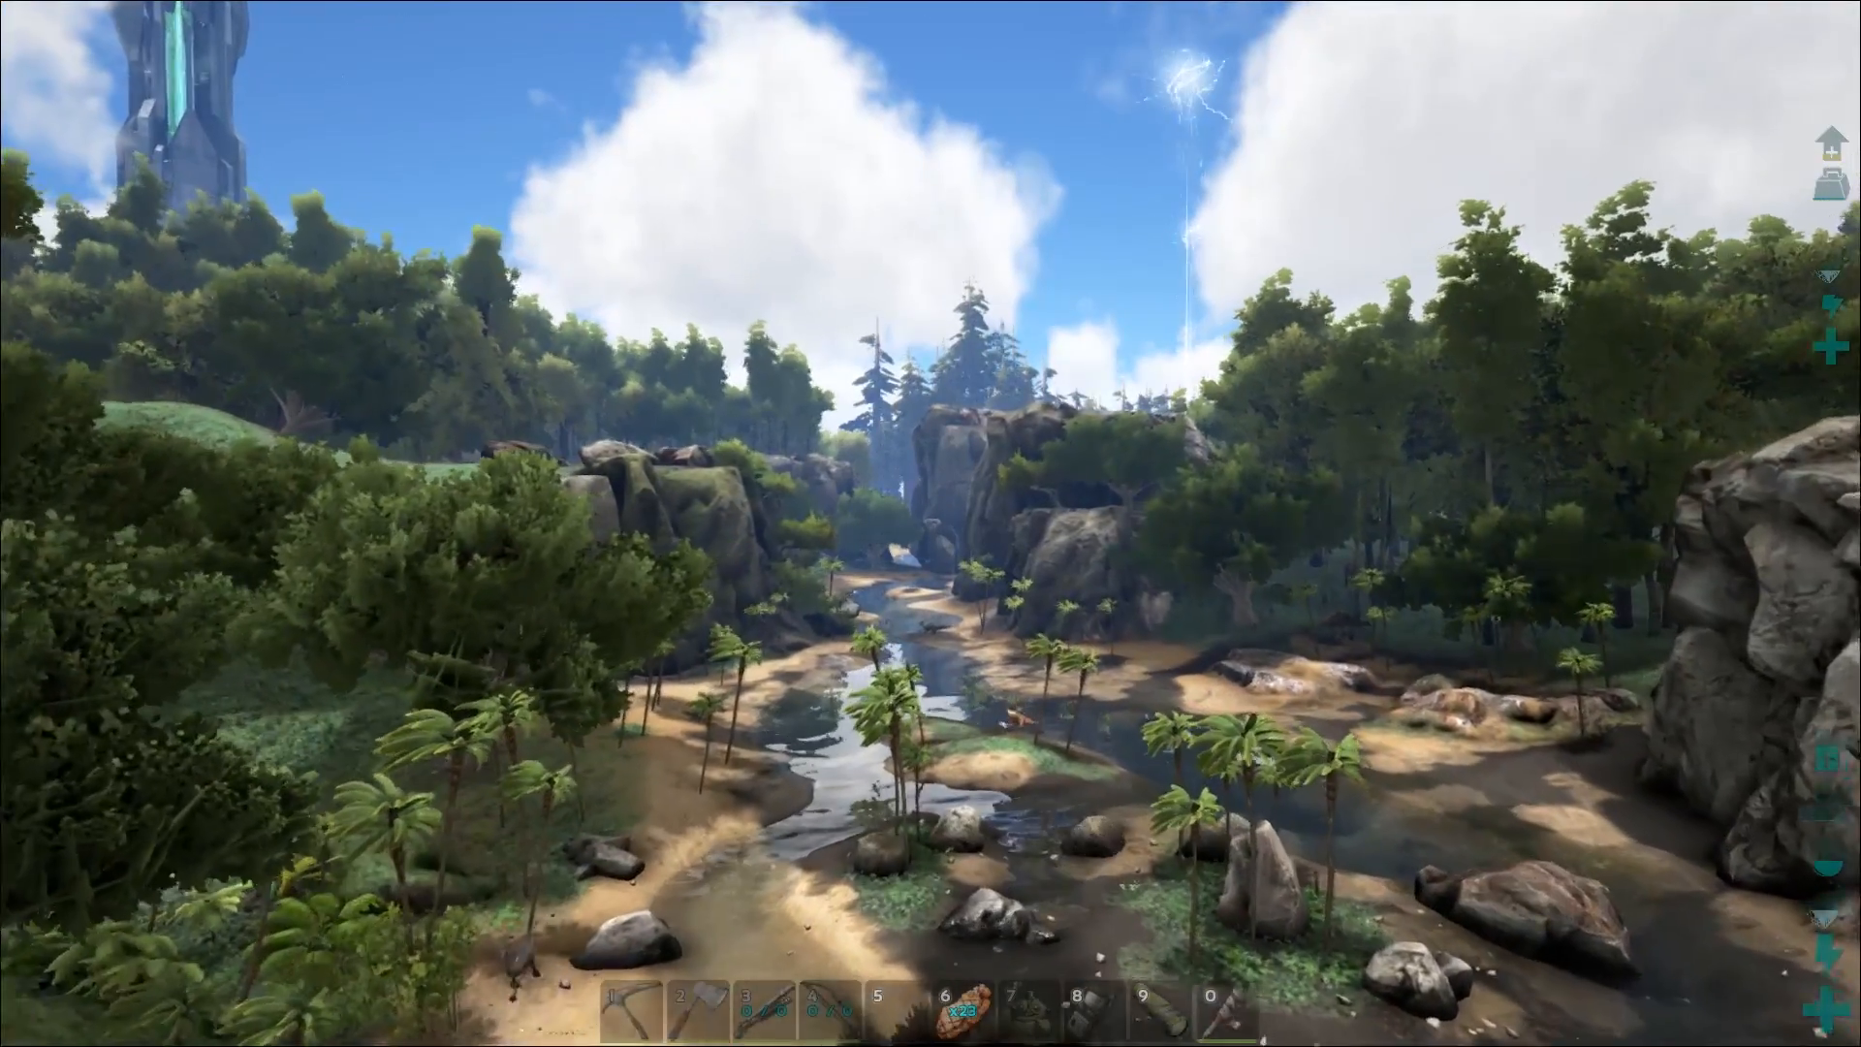